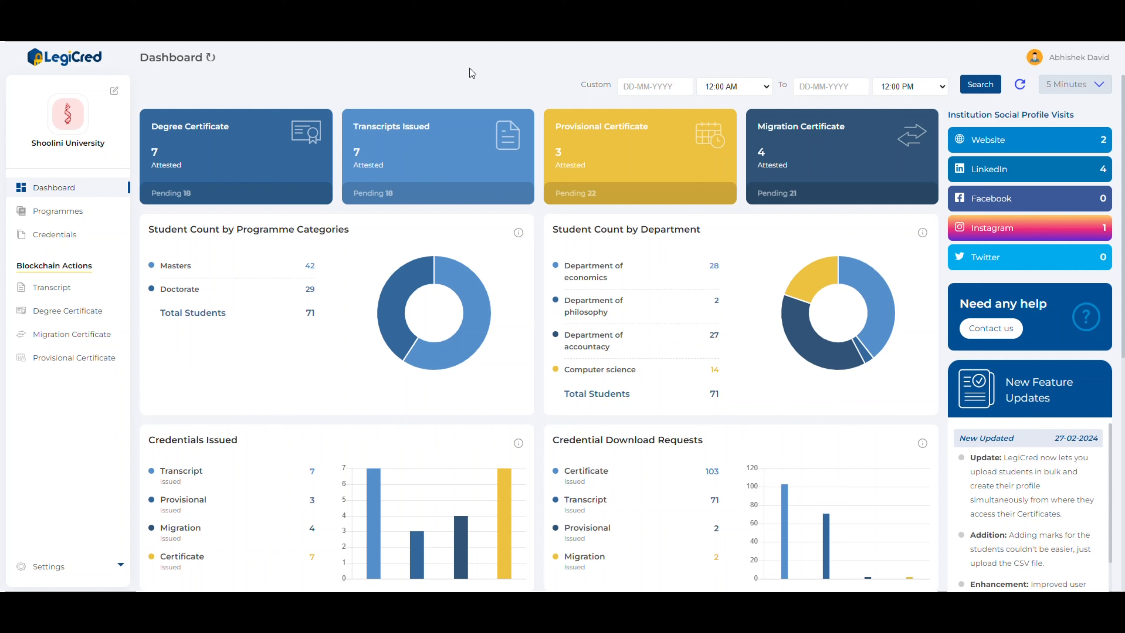
pyautogui.moveTo(561, 278)
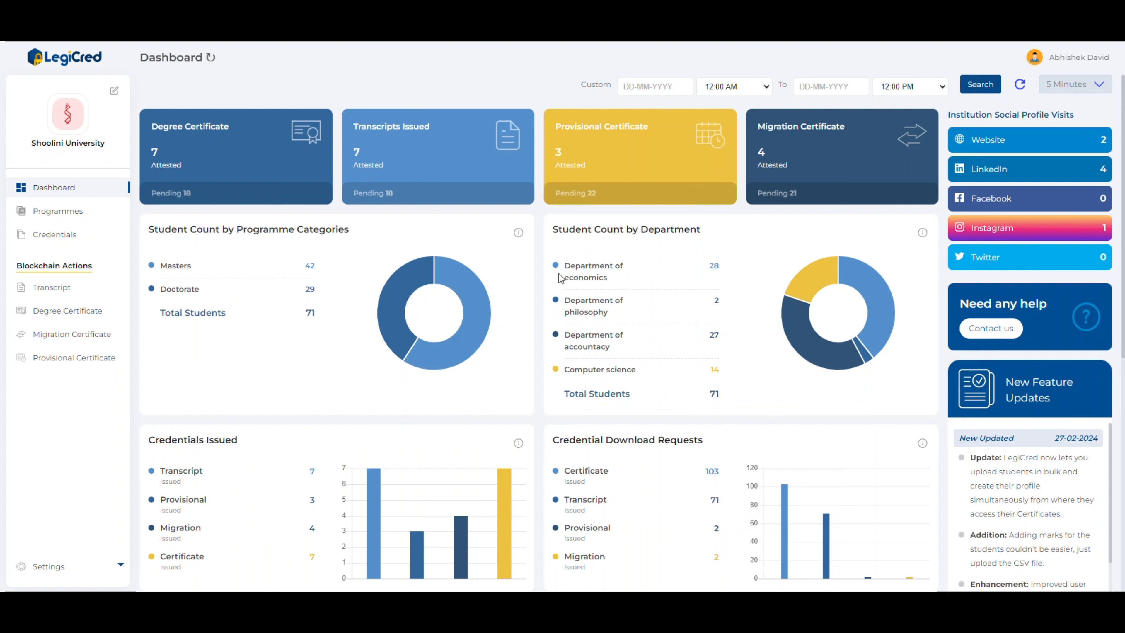
pyautogui.moveTo(286, 255)
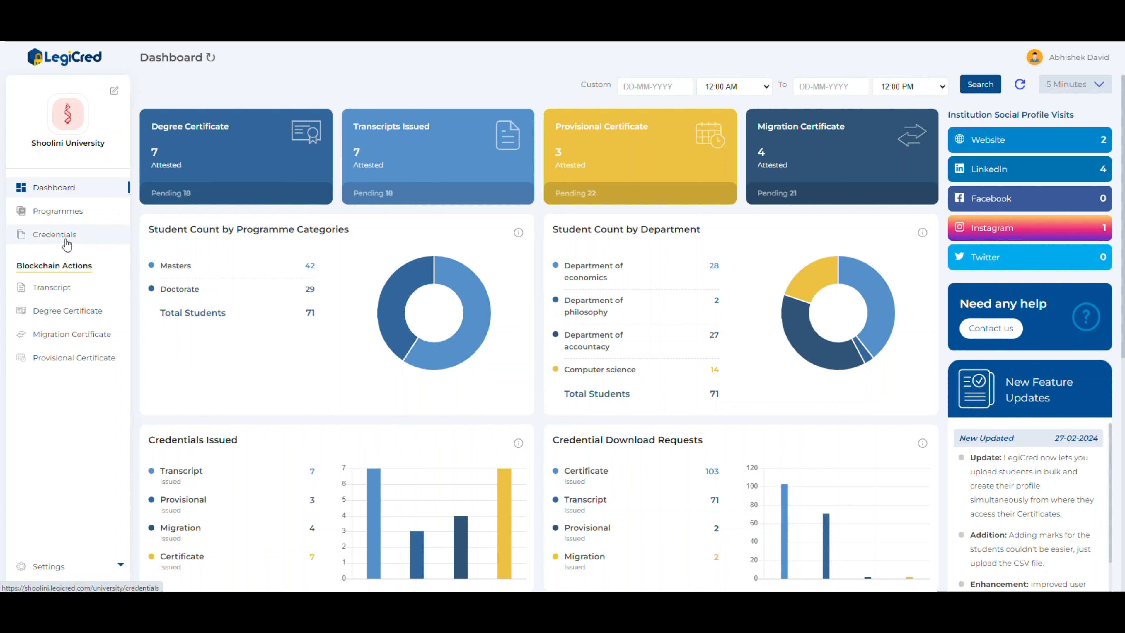
# Step: Open the Credentials section listing certified students and their credentials
pyautogui.click(54, 234)
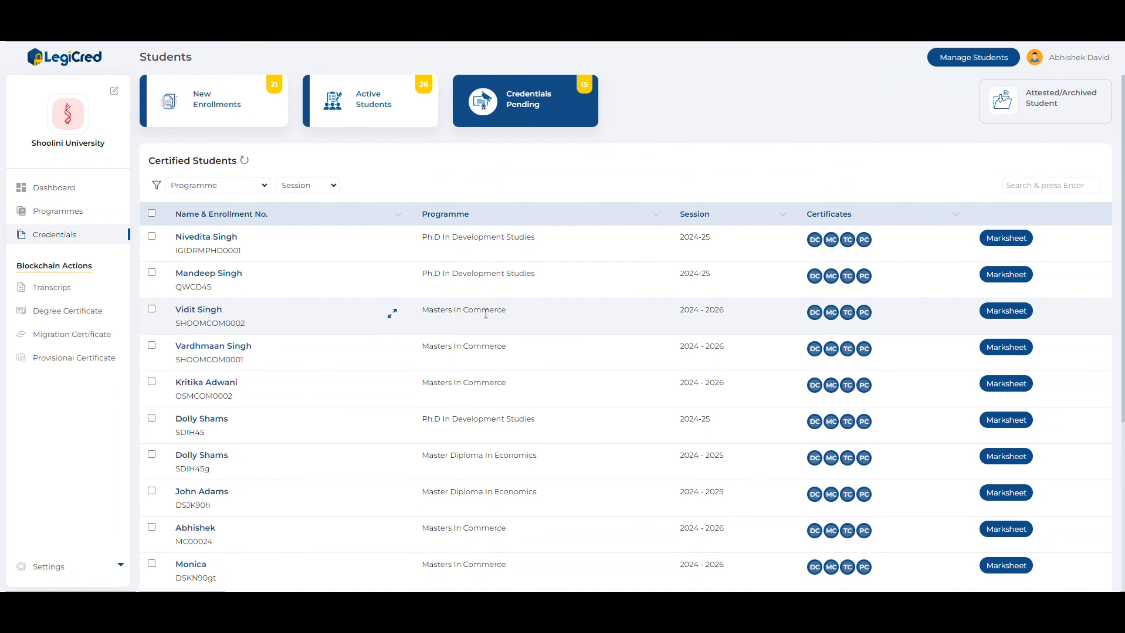
pyautogui.moveTo(574, 151)
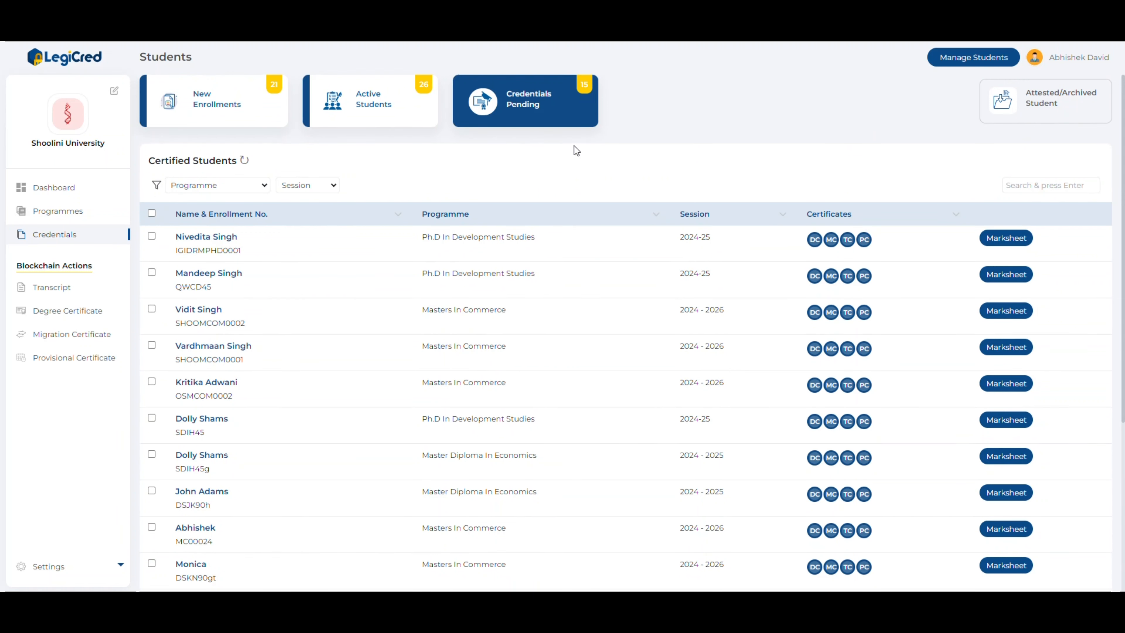
pyautogui.moveTo(1053, 116)
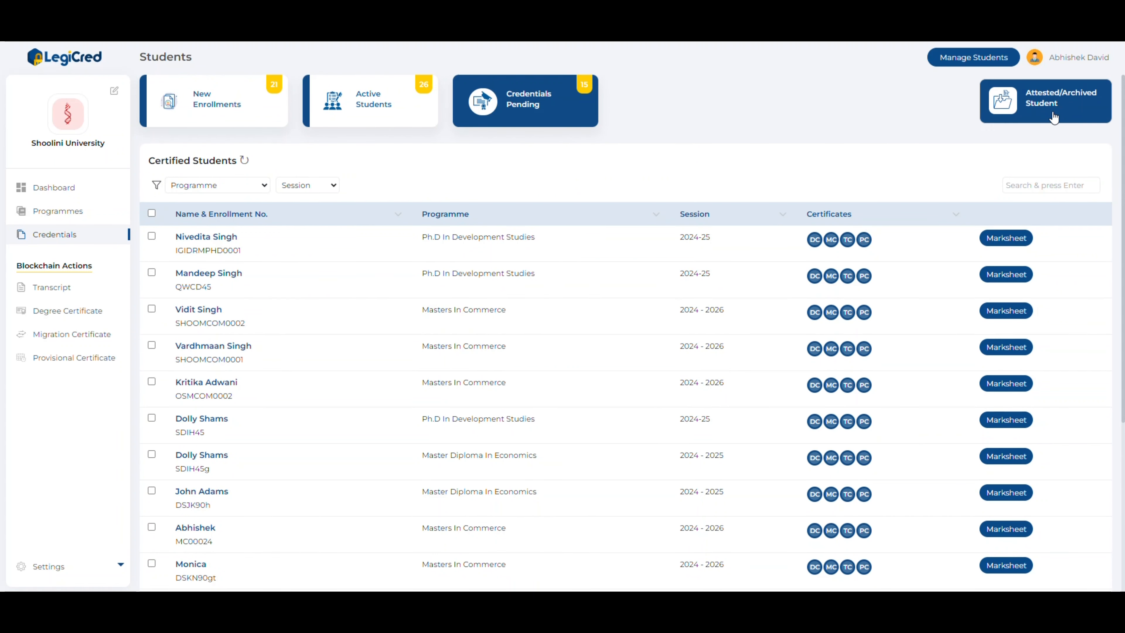
pyautogui.click(1045, 100)
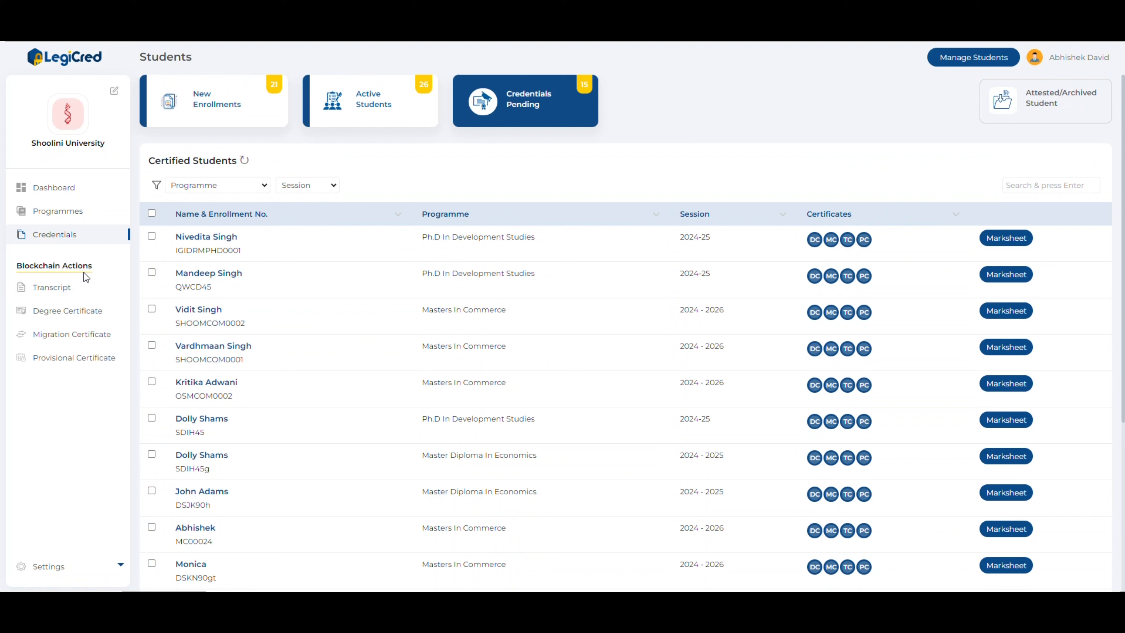
pyautogui.moveTo(51, 287)
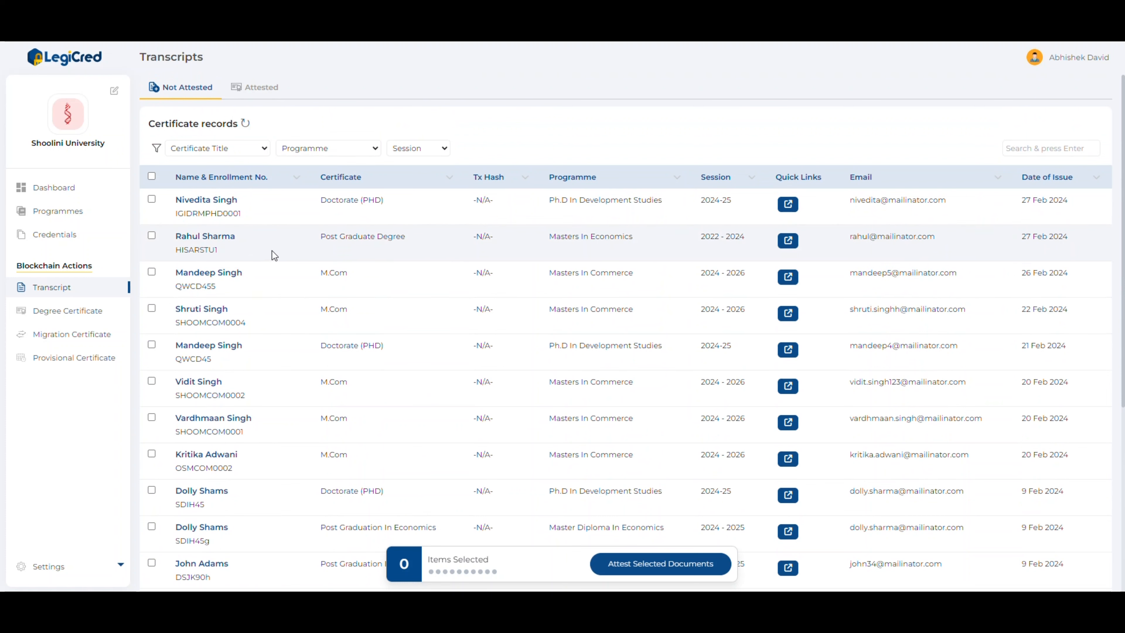
pyautogui.moveTo(787, 240)
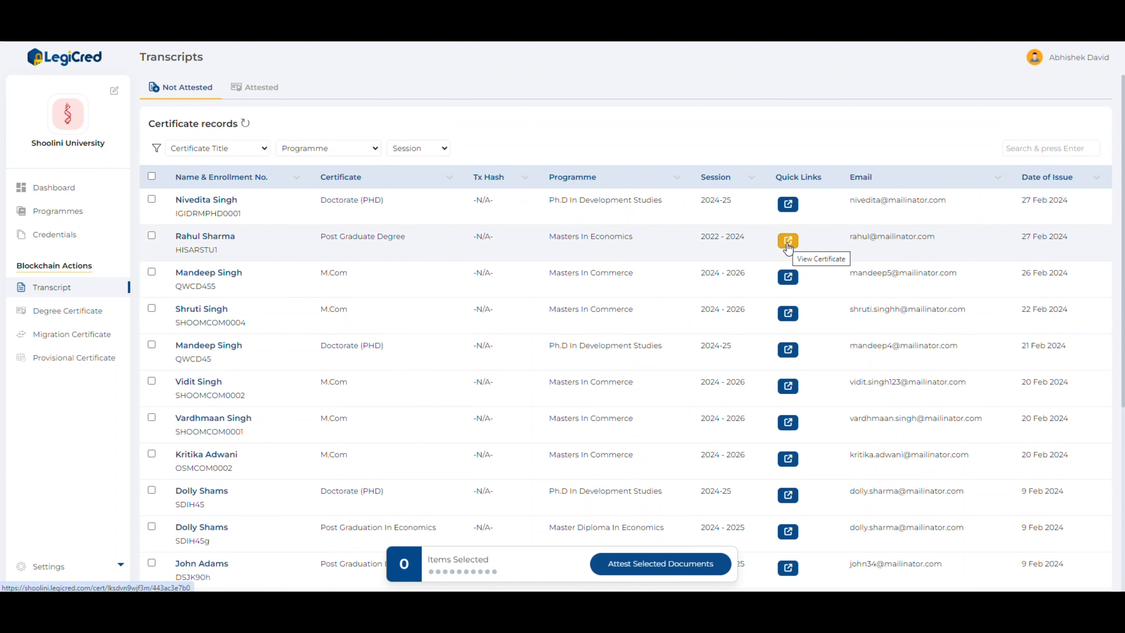
pyautogui.click(787, 240)
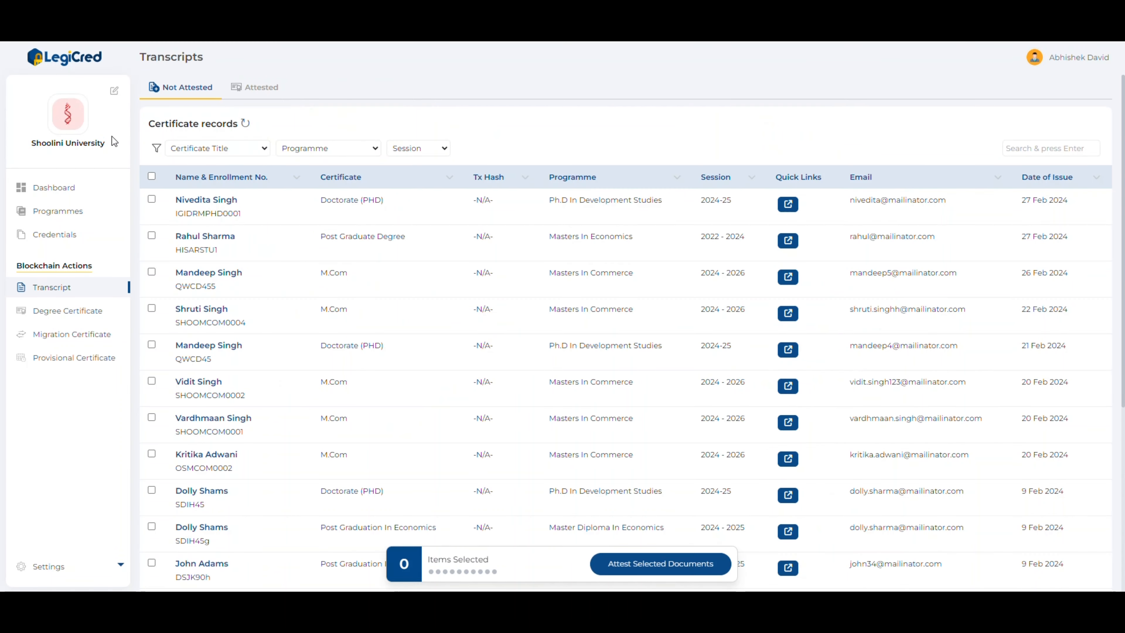
pyautogui.moveTo(492, 262)
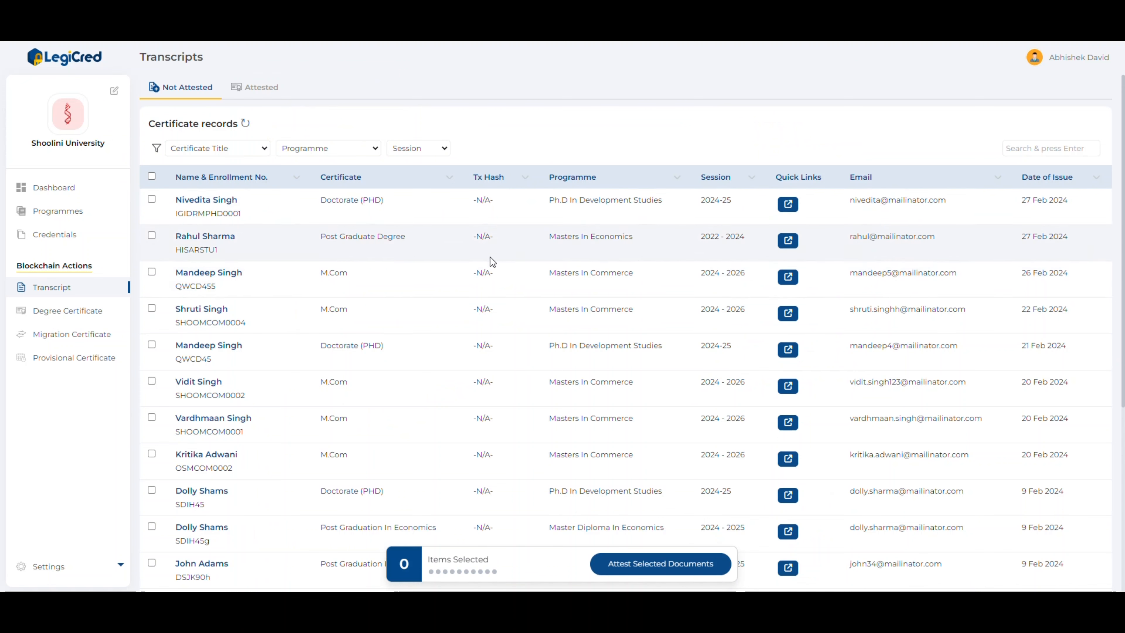
pyautogui.moveTo(480, 260)
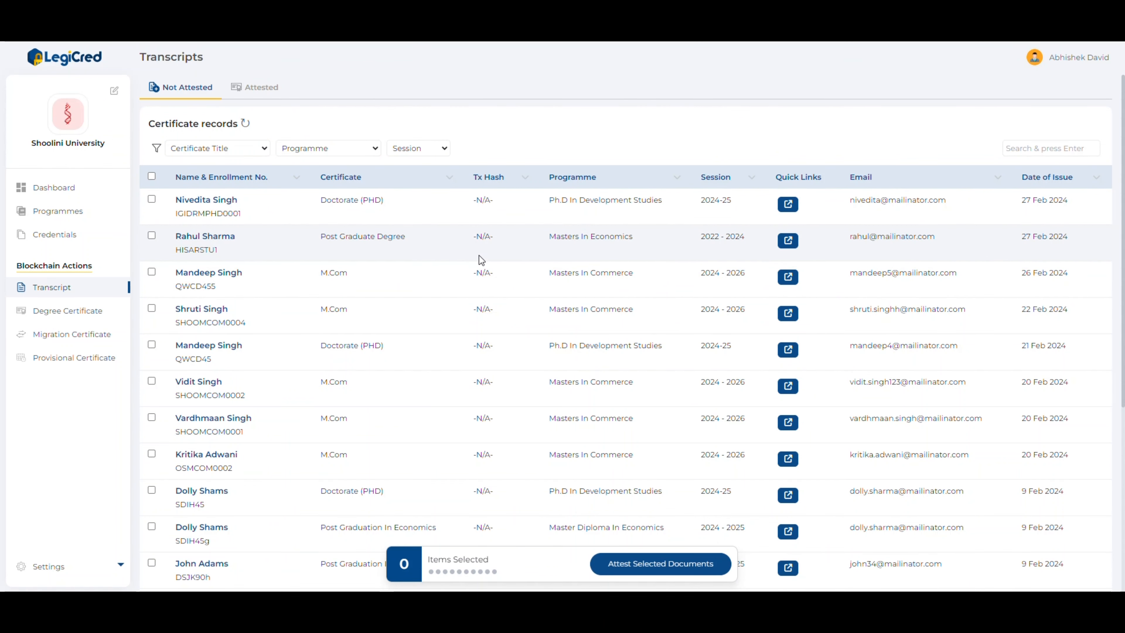
pyautogui.click(151, 236)
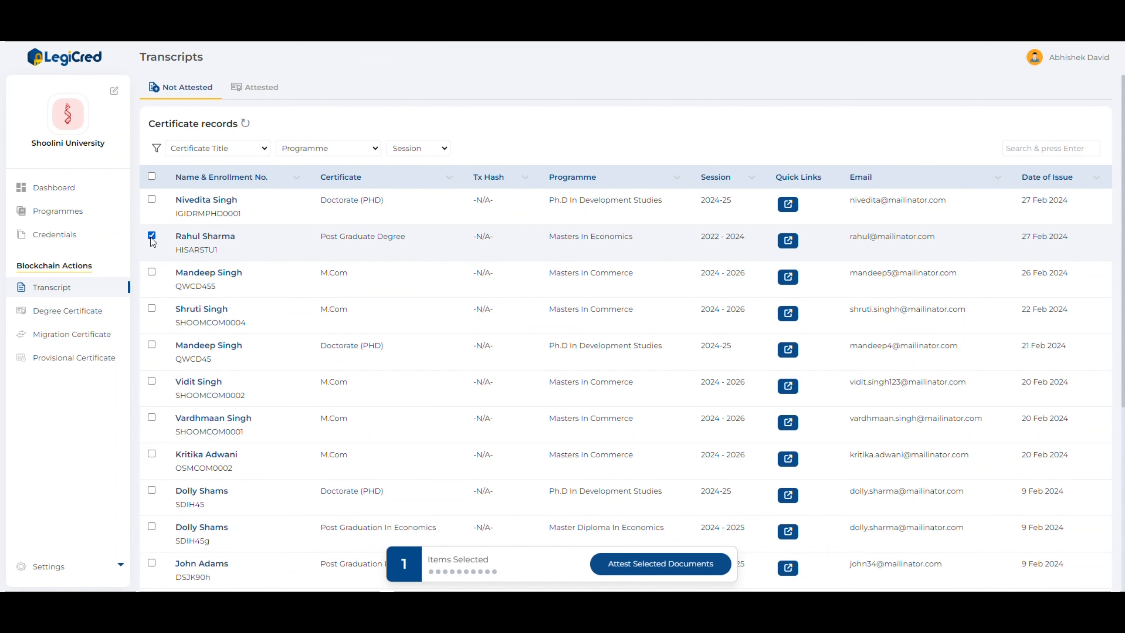
pyautogui.moveTo(659, 565)
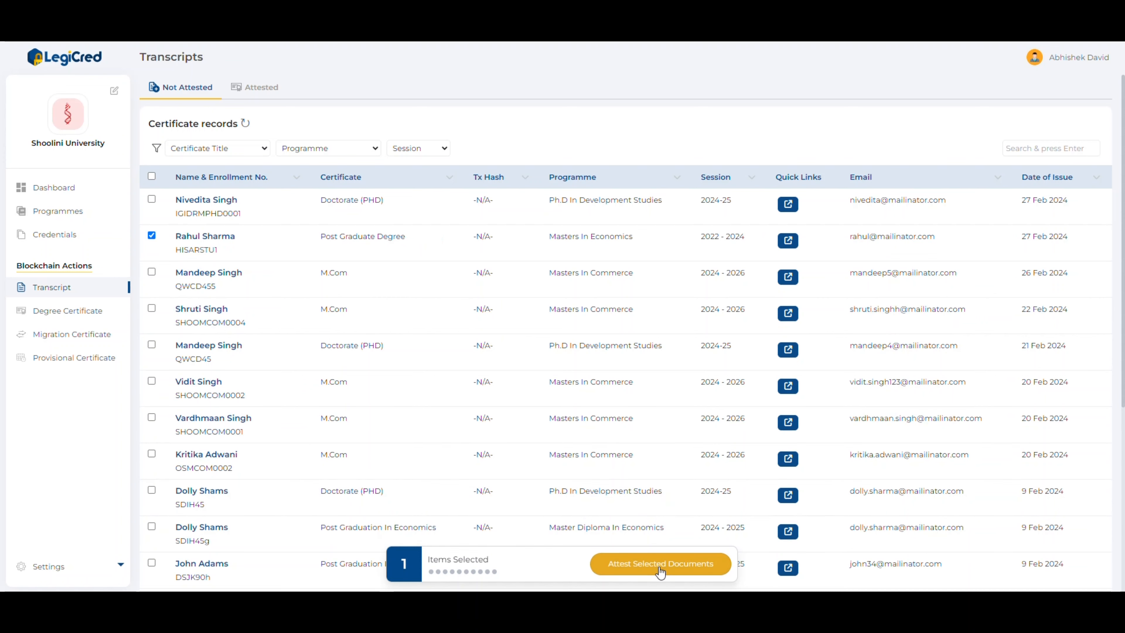
pyautogui.click(659, 563)
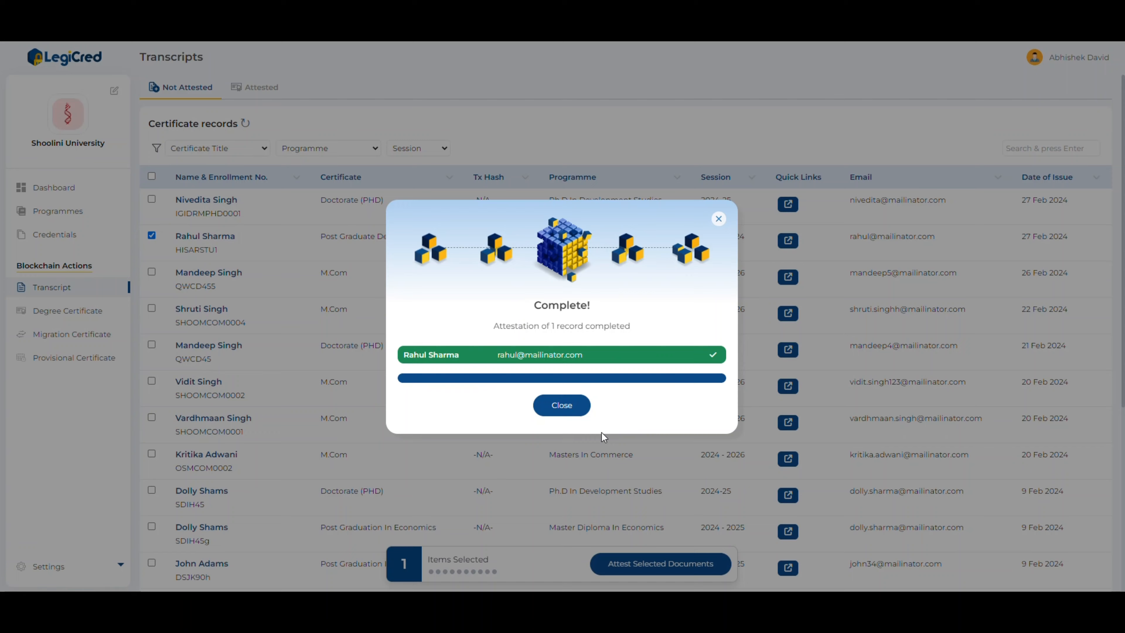
# Step: Dismiss the attestation complete message and show the attested transcripts list
pyautogui.click(561, 404)
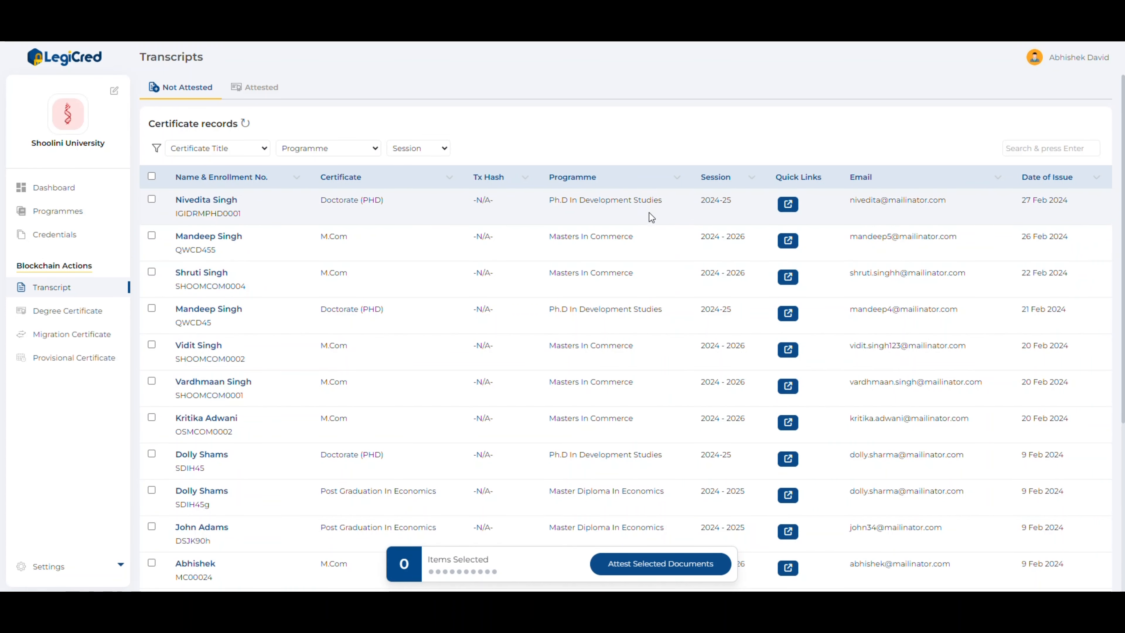
pyautogui.click(259, 87)
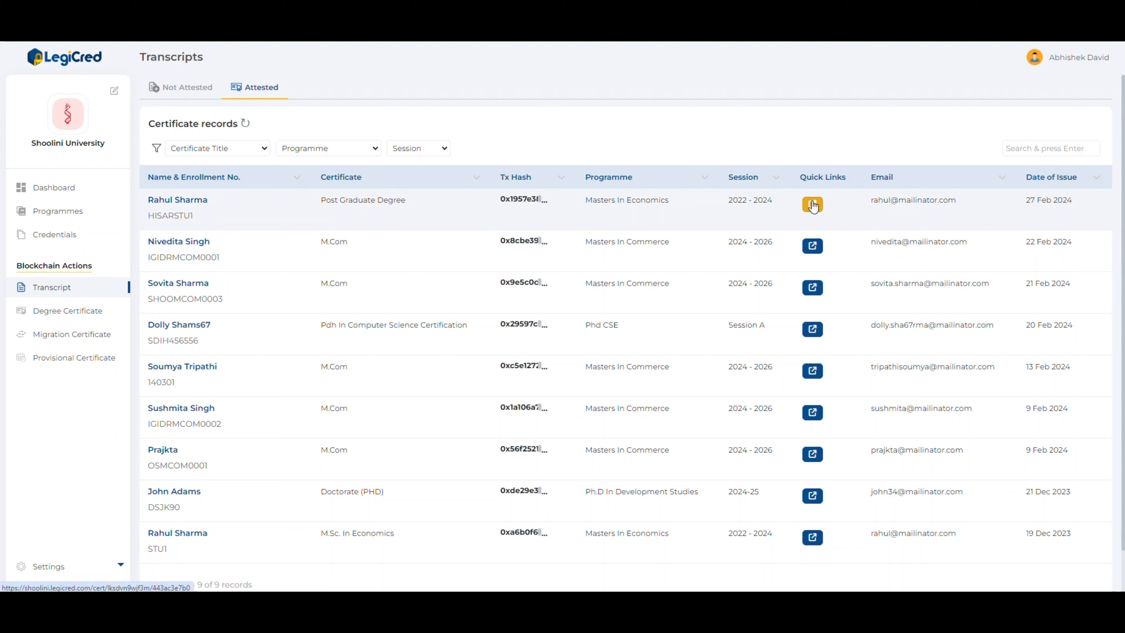
pyautogui.click(812, 204)
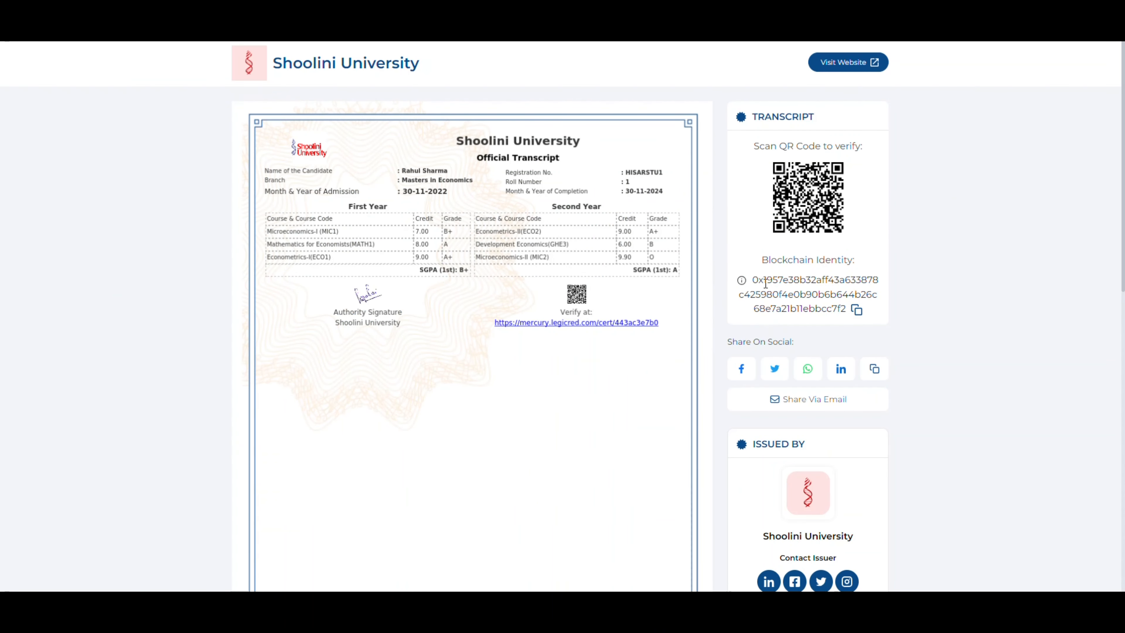
pyautogui.moveTo(853, 326)
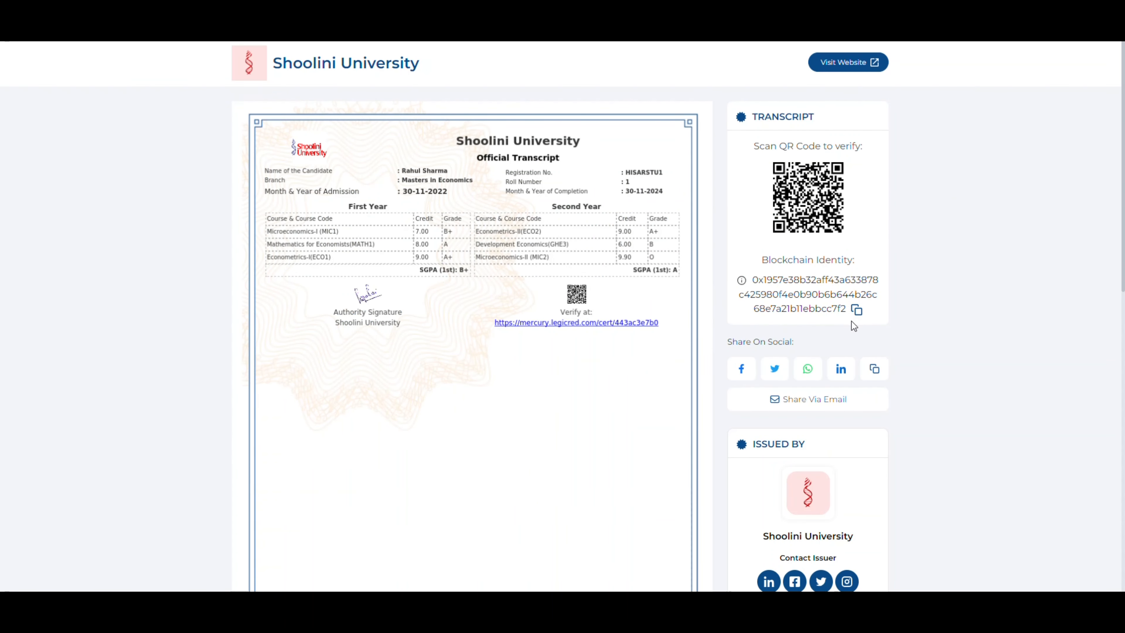
pyautogui.moveTo(808, 298)
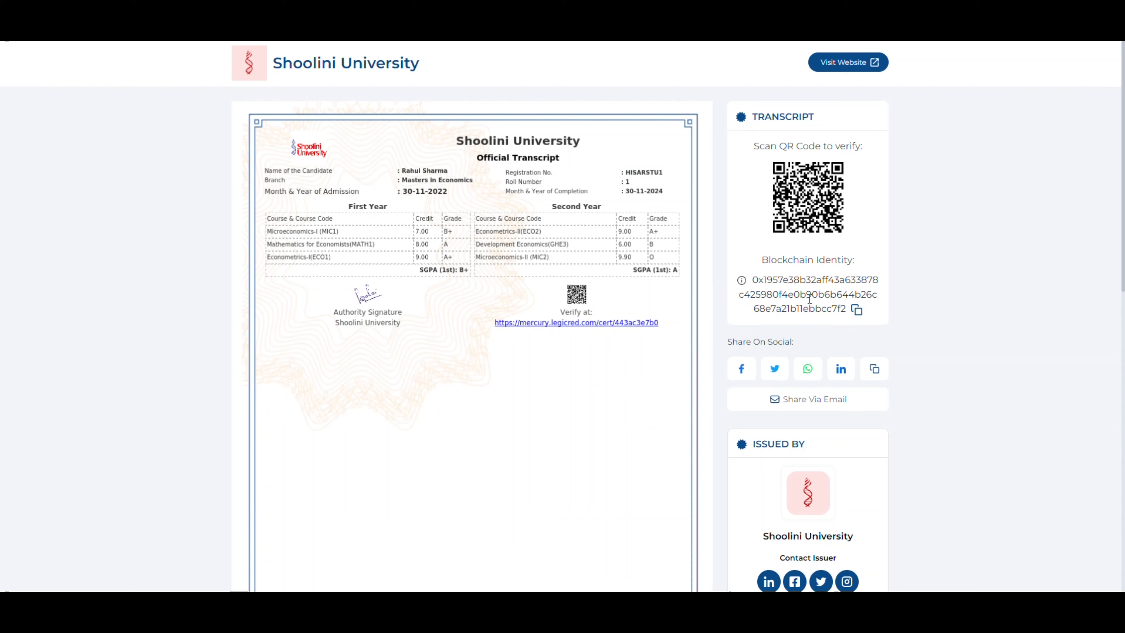
pyautogui.scroll(-3)
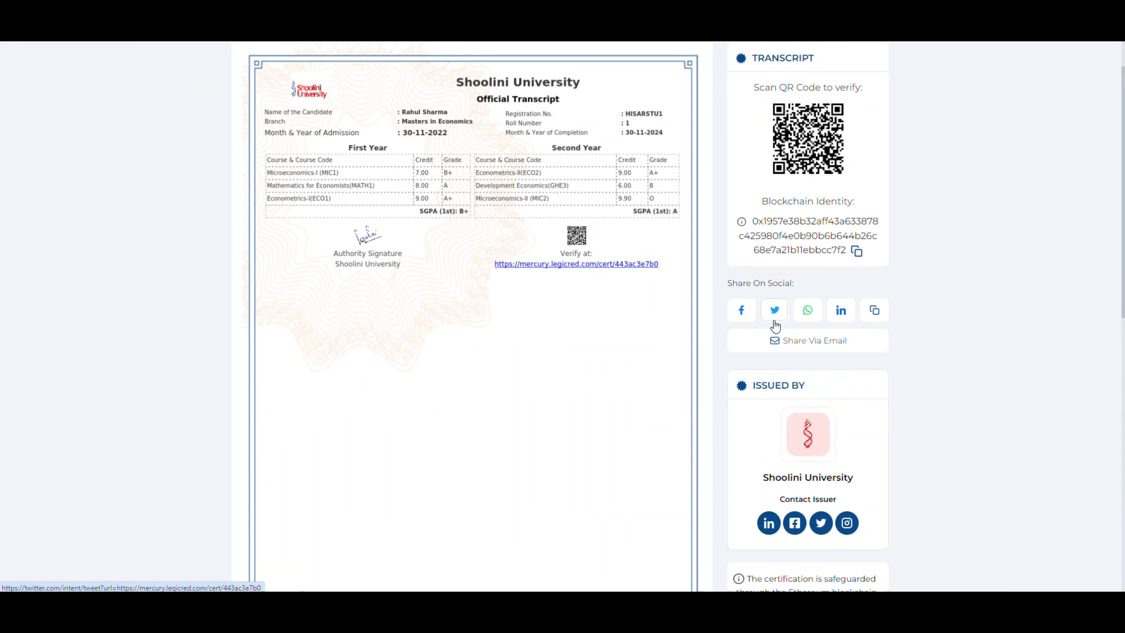
pyautogui.moveTo(840, 310)
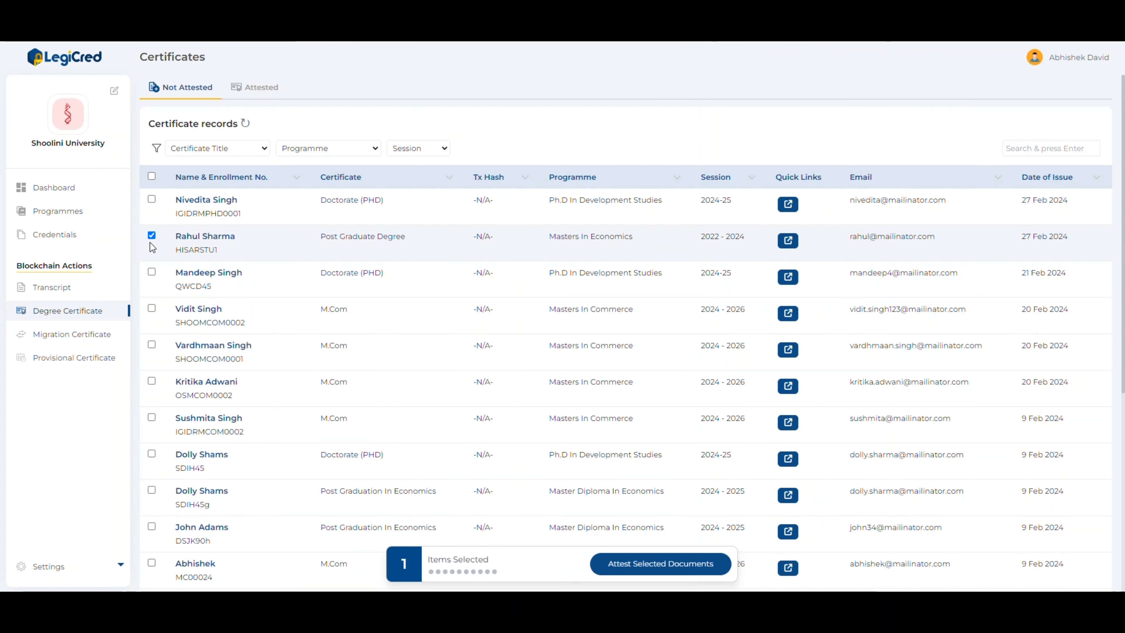
pyautogui.click(658, 563)
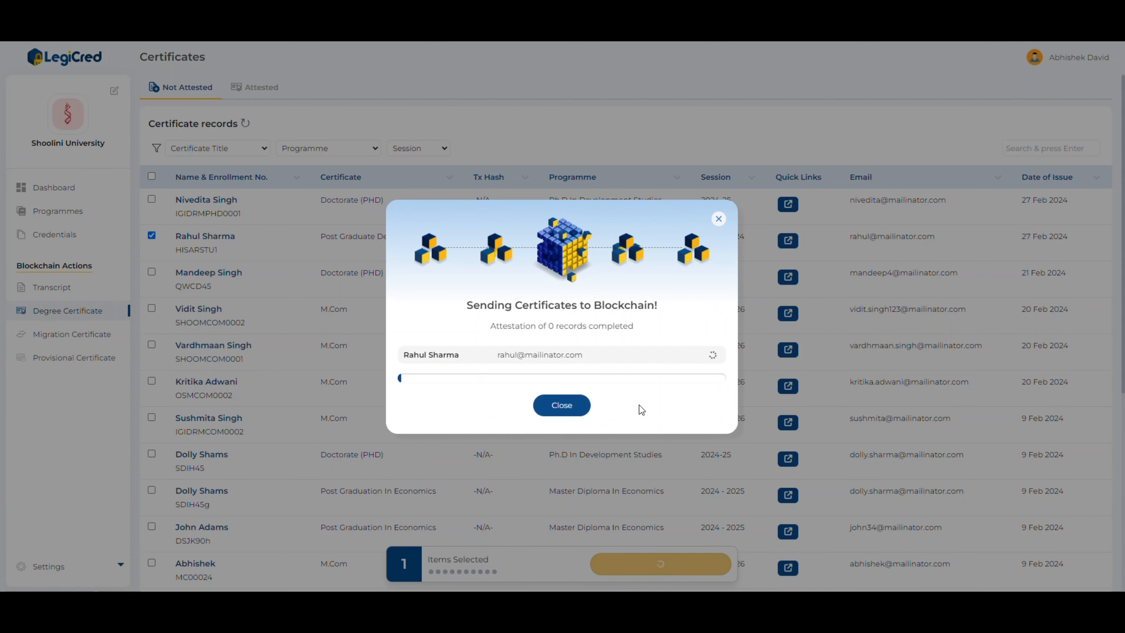
pyautogui.click(561, 405)
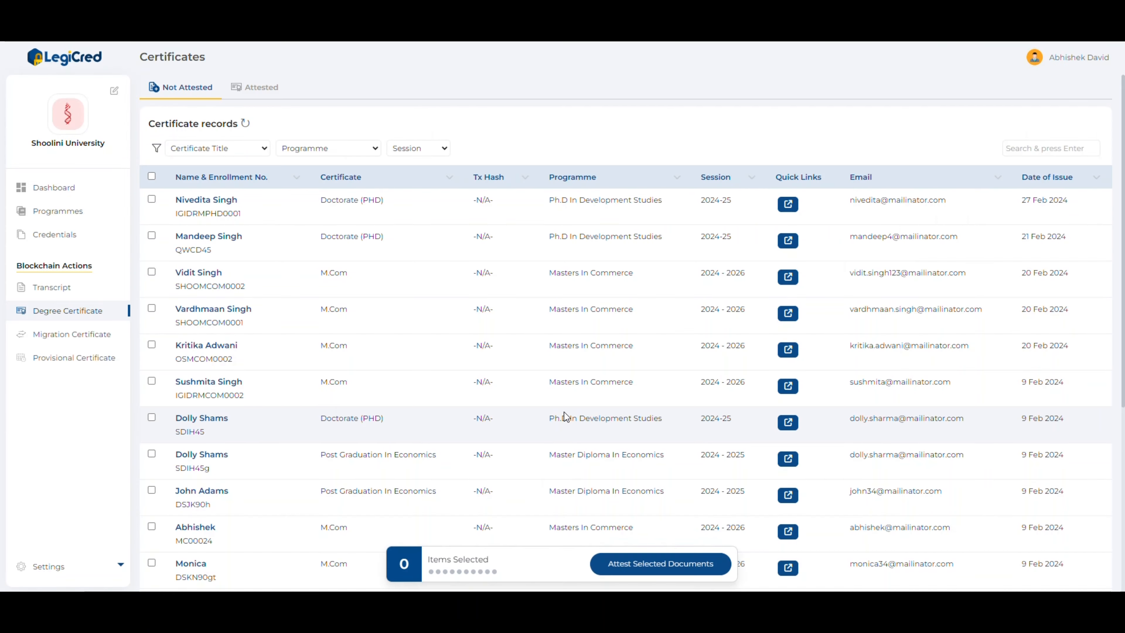
pyautogui.scroll(-3)
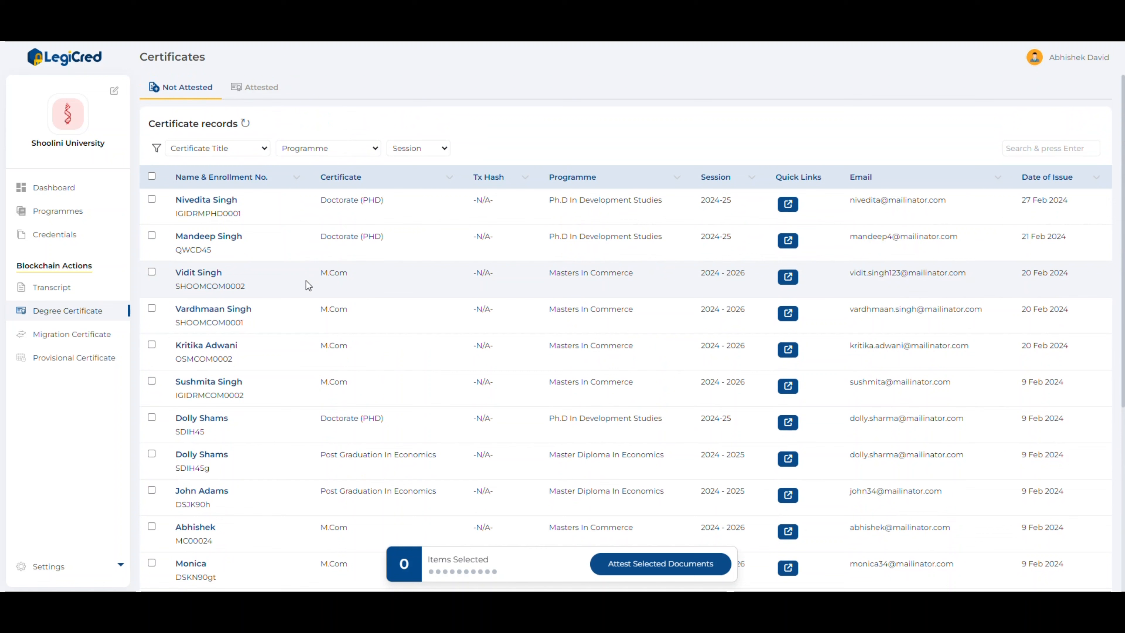
pyautogui.click(260, 86)
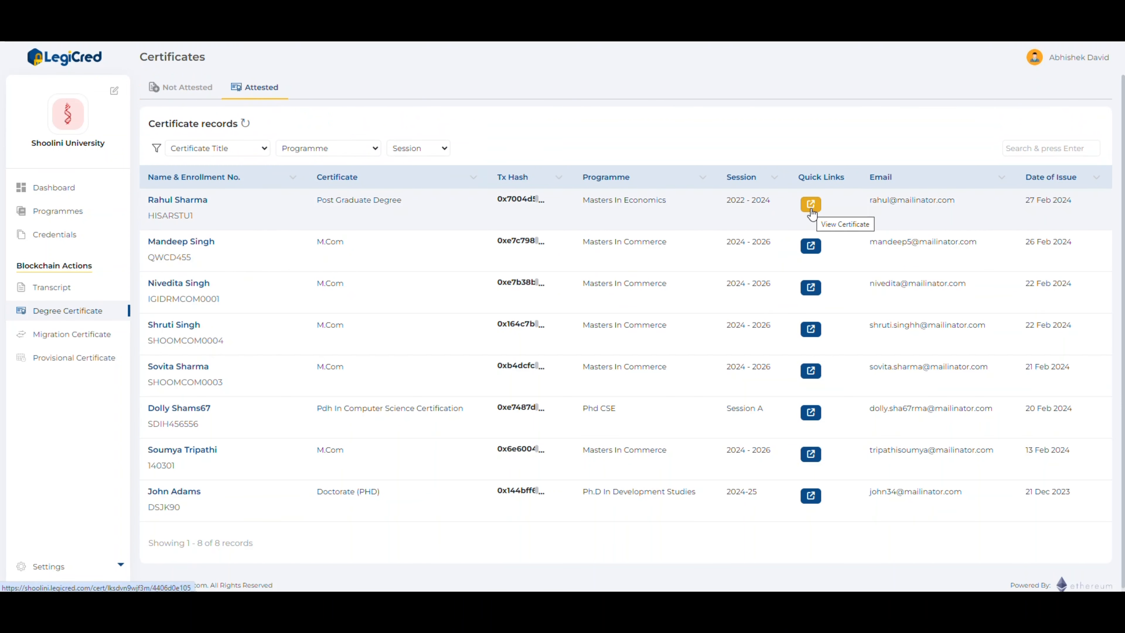
pyautogui.click(809, 204)
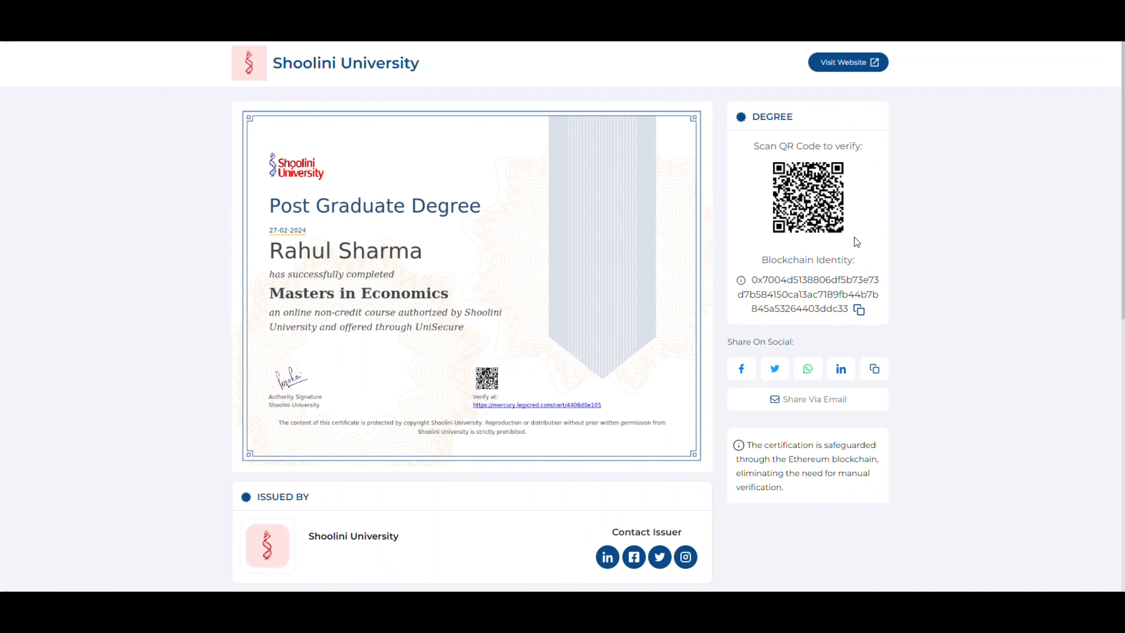
pyautogui.click(74, 357)
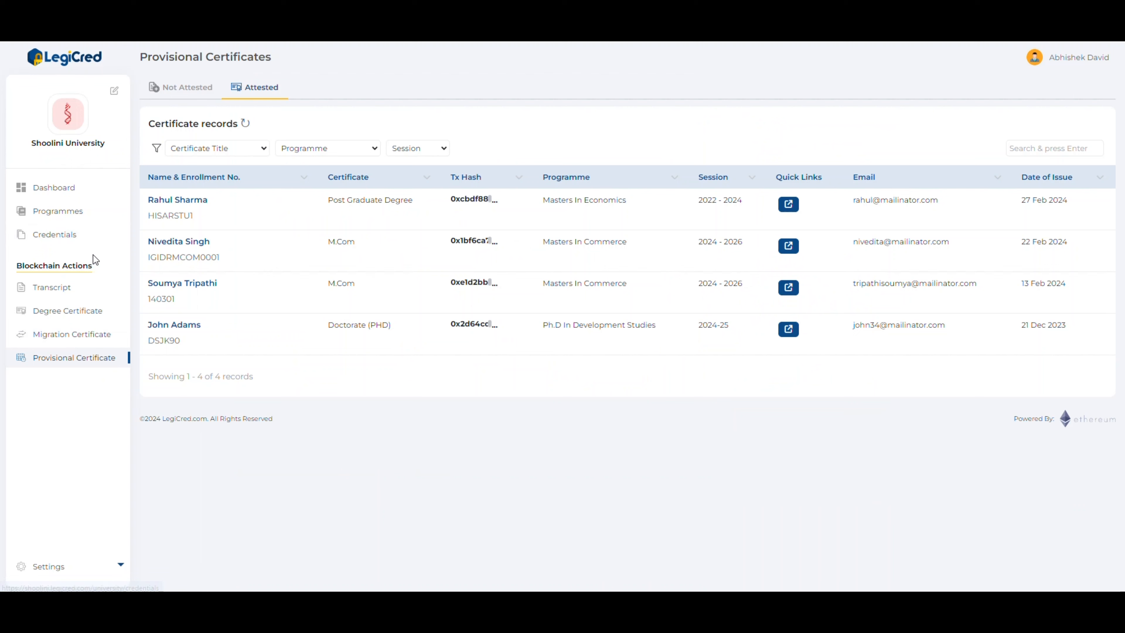
pyautogui.moveTo(55, 233)
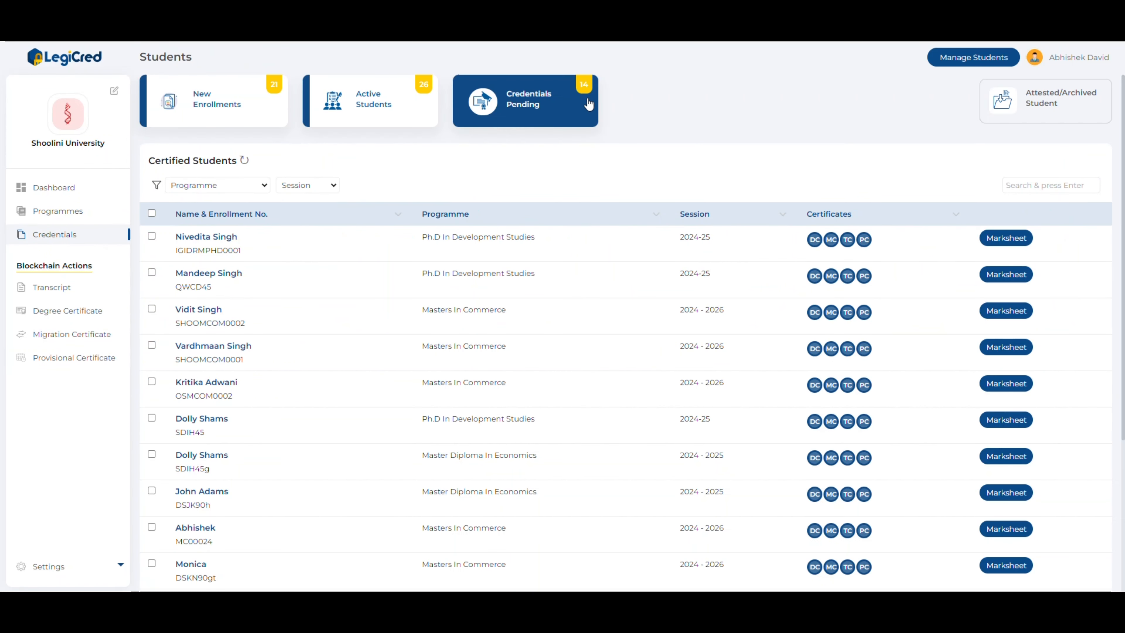
pyautogui.moveTo(563, 181)
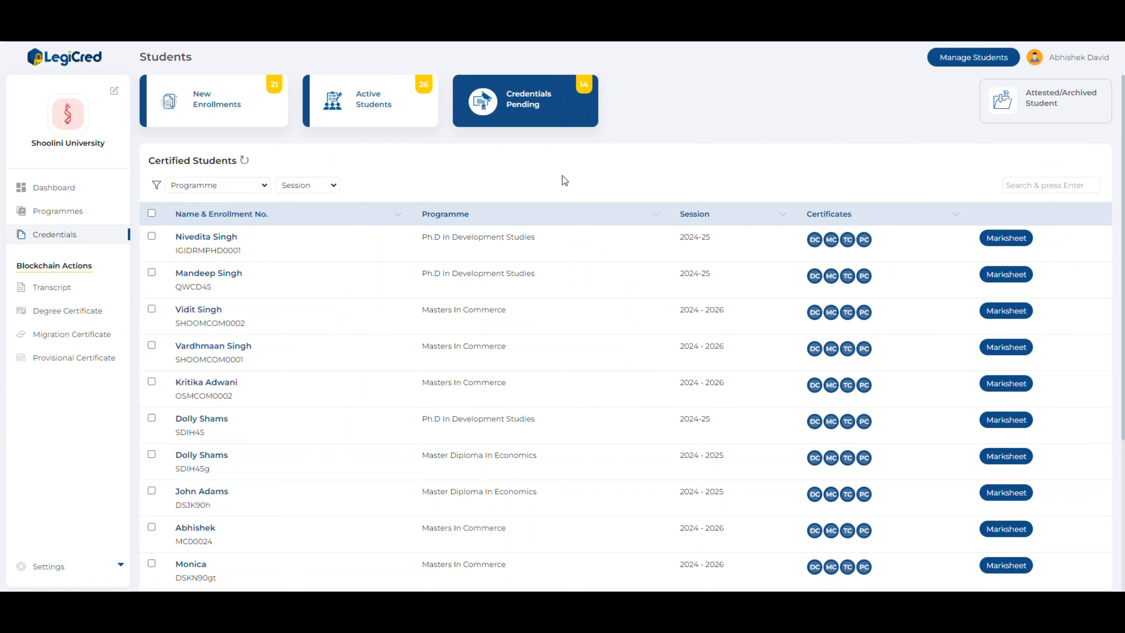
pyautogui.click(1048, 100)
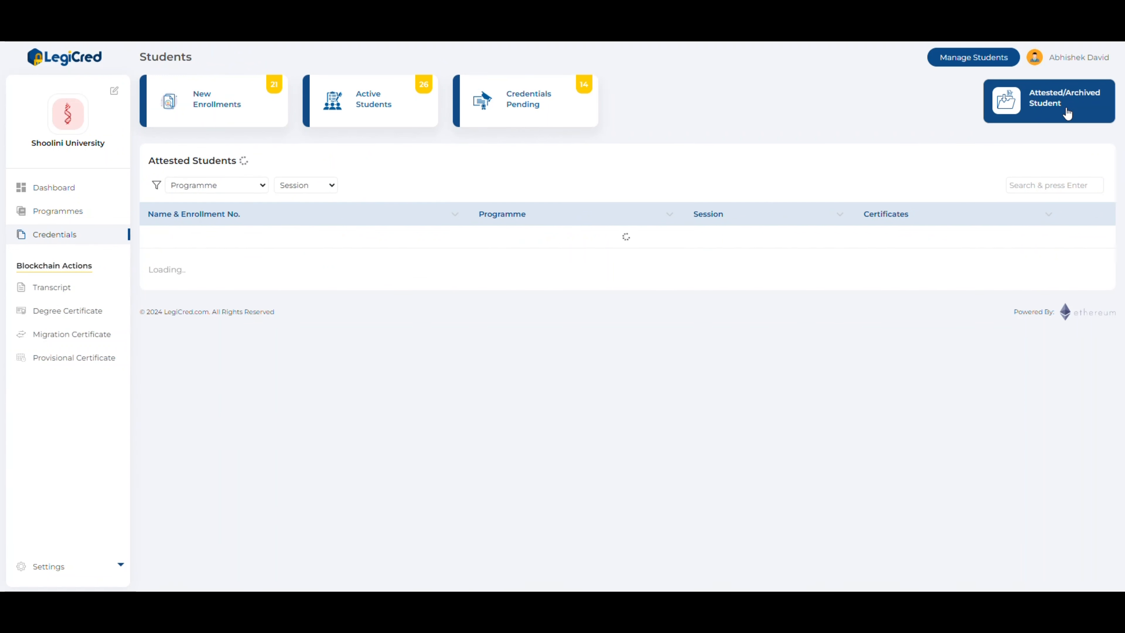
pyautogui.click(1047, 100)
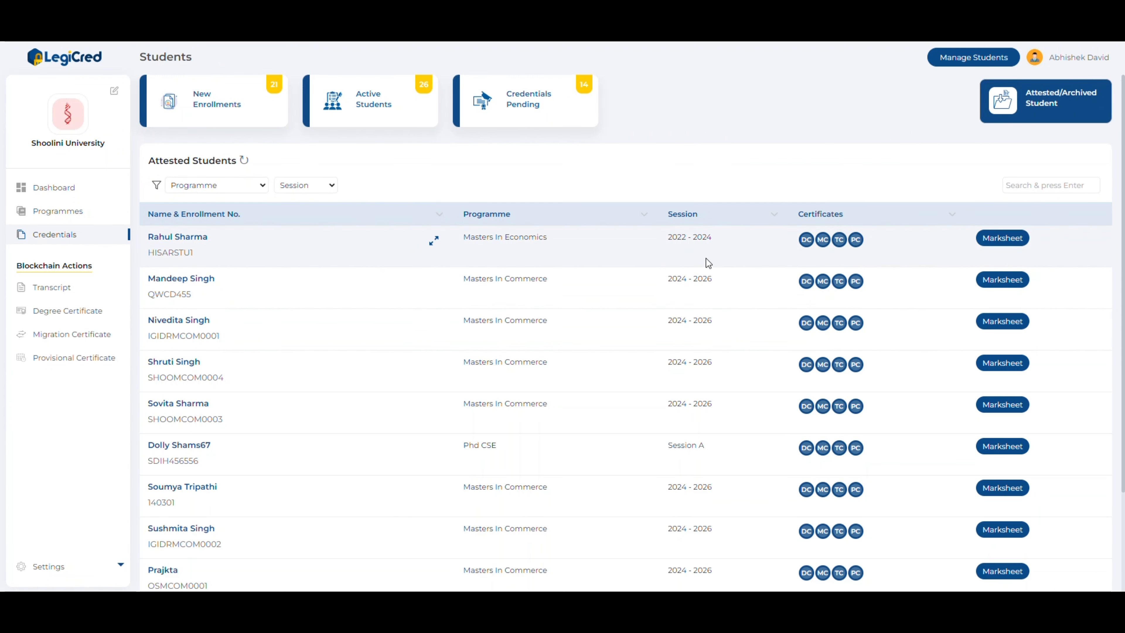
pyautogui.moveTo(547, 257)
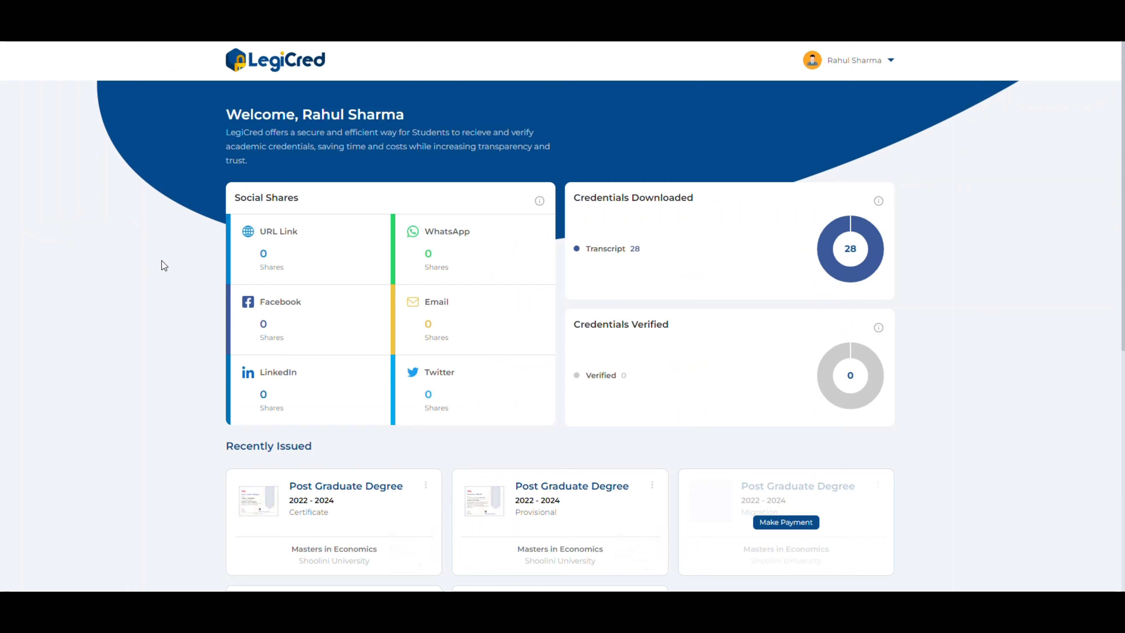
pyautogui.moveTo(71, 283)
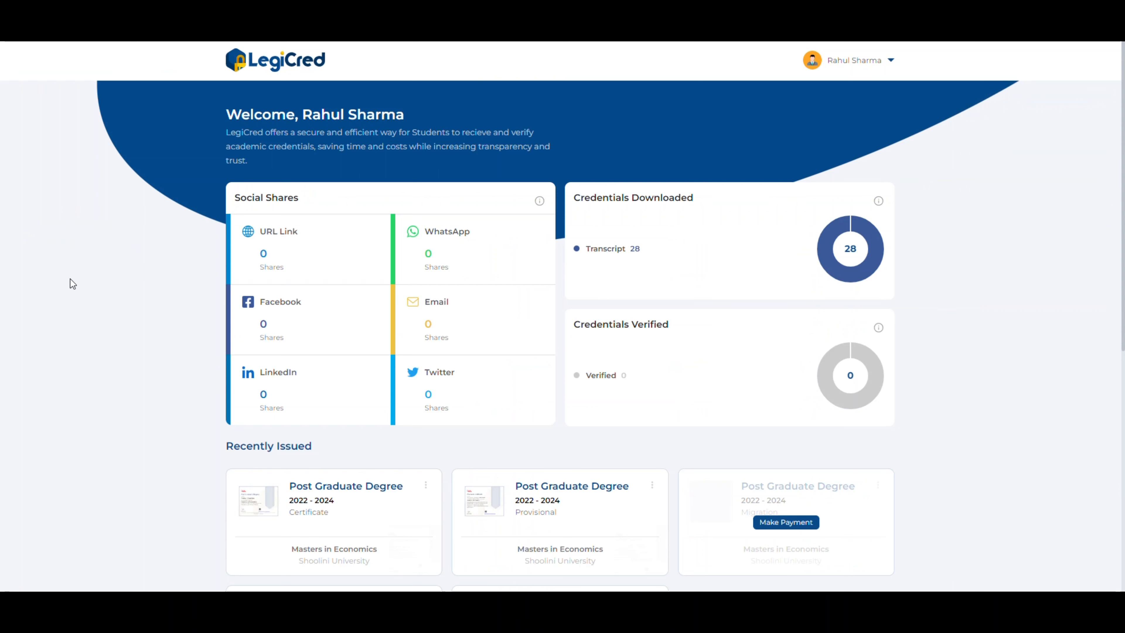
pyautogui.scroll(-3)
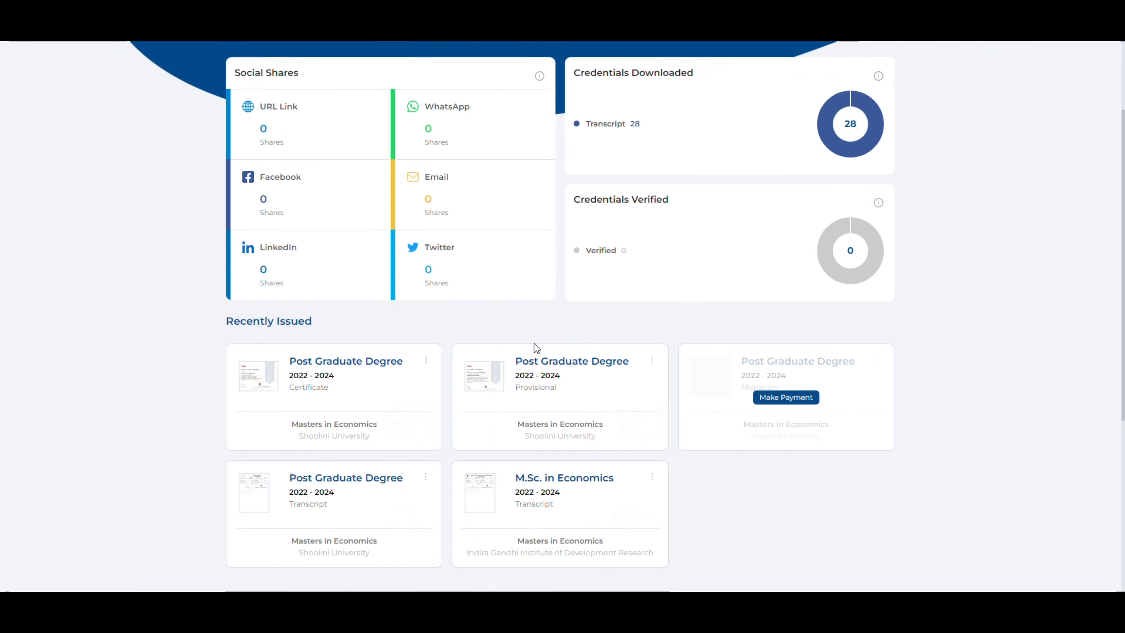
pyautogui.scroll(-3)
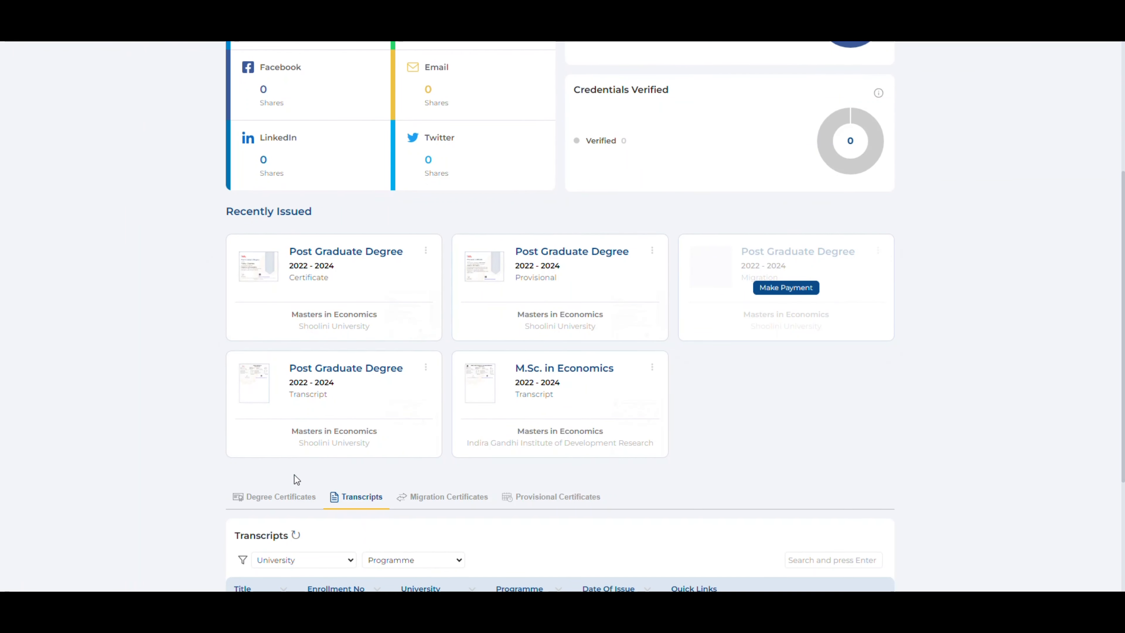
pyautogui.scroll(-3)
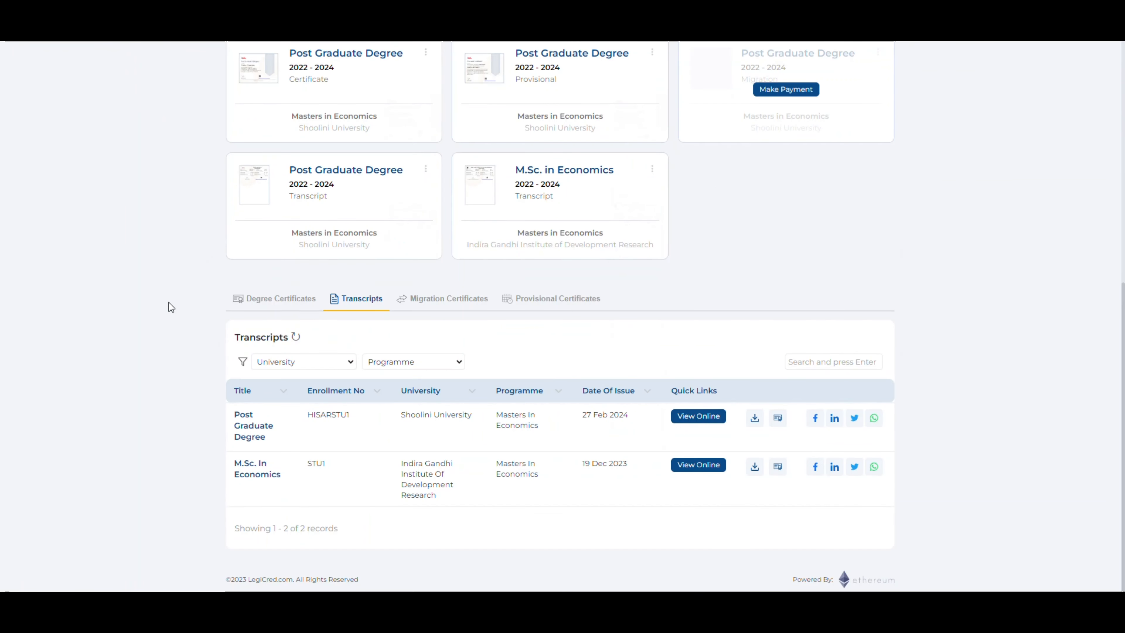
pyautogui.moveTo(282, 297)
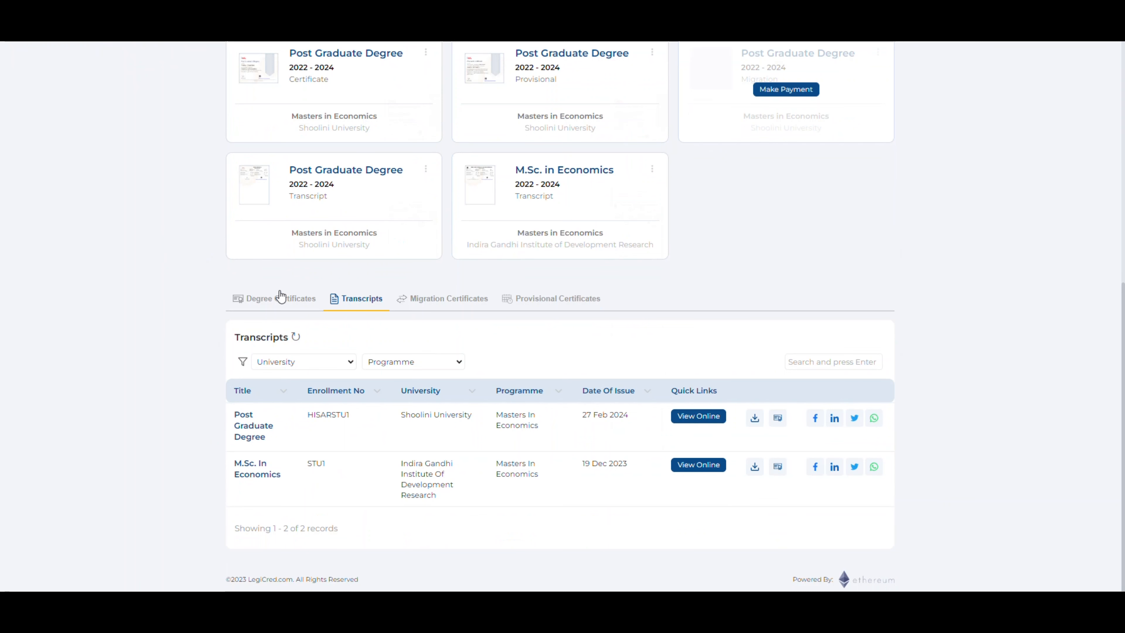
pyautogui.click(279, 298)
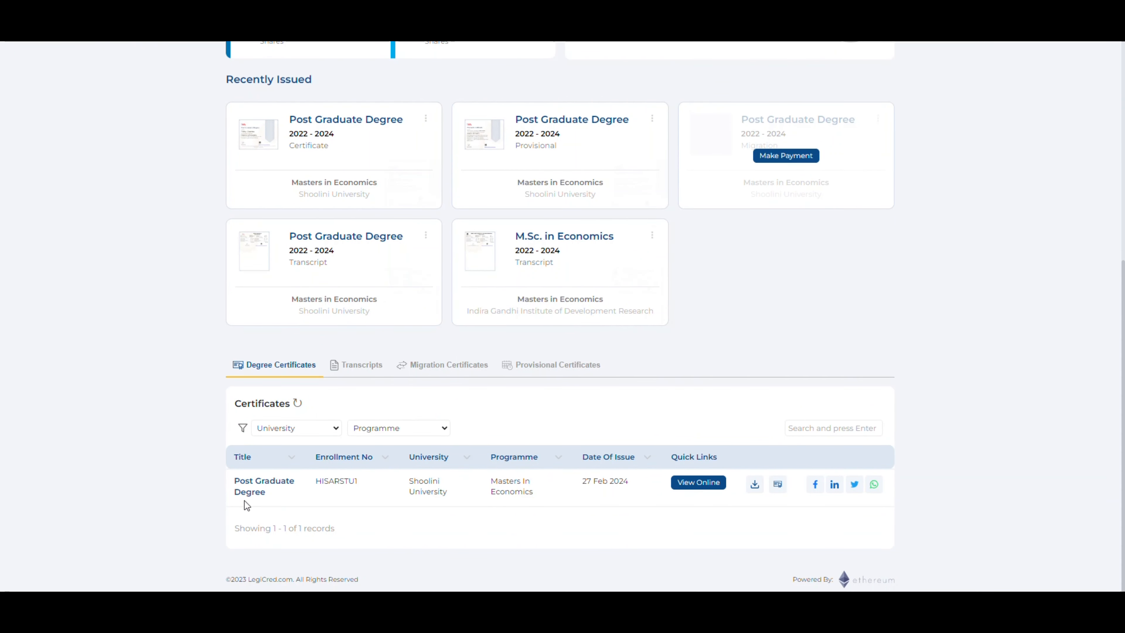
pyautogui.moveTo(436, 509)
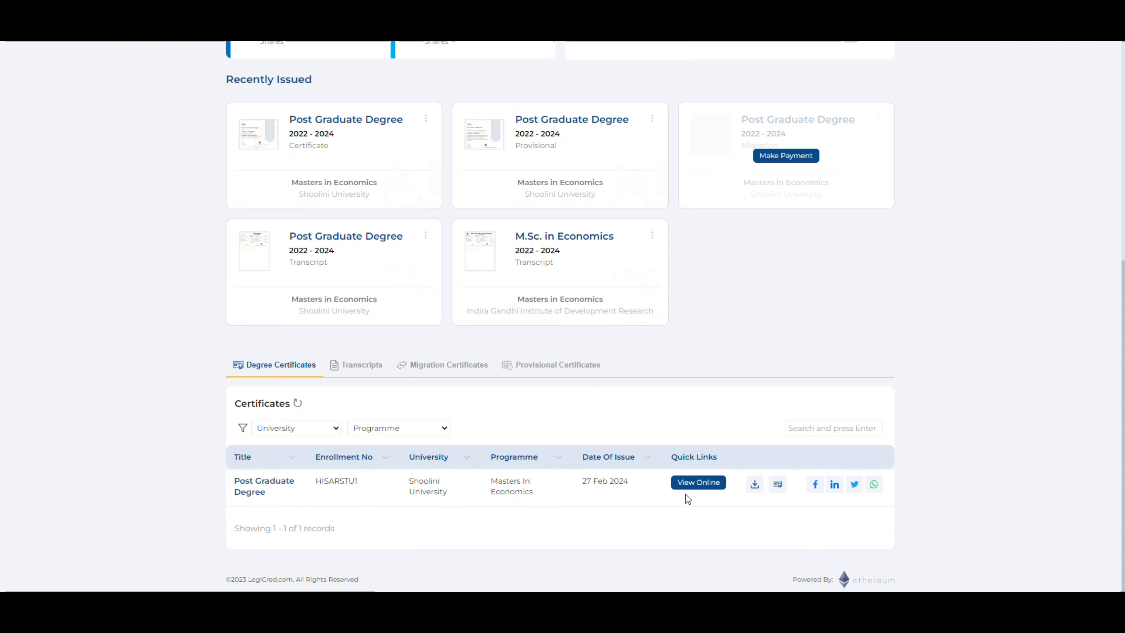
# Step: Open the Post Graduate Degree certificate online and verify it on the blockchain
pyautogui.click(696, 482)
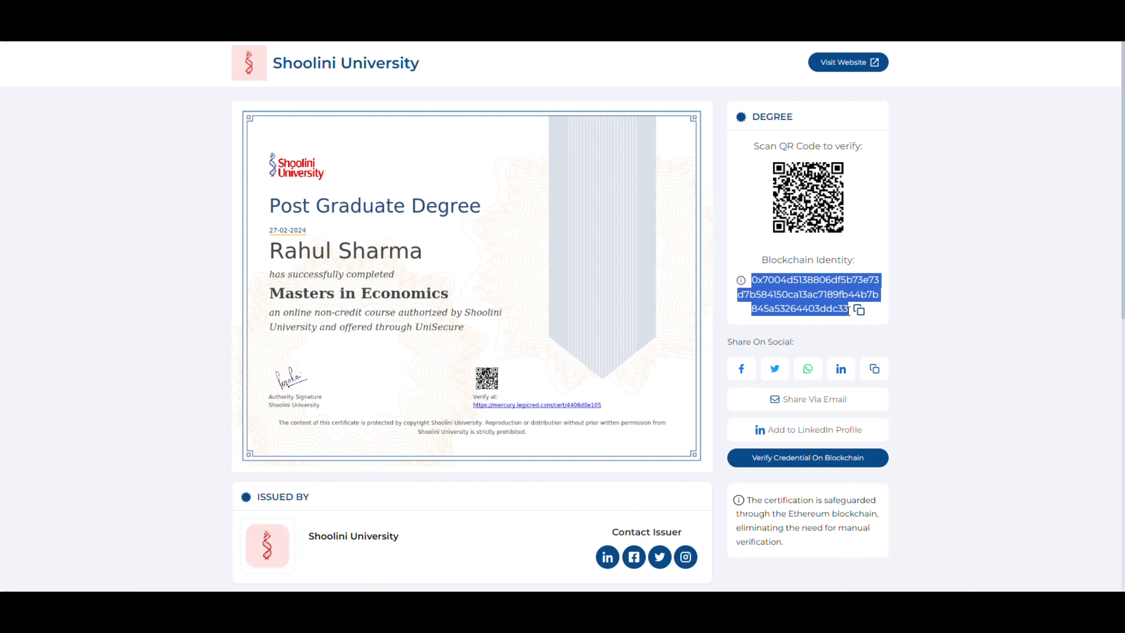
pyautogui.scroll(-3)
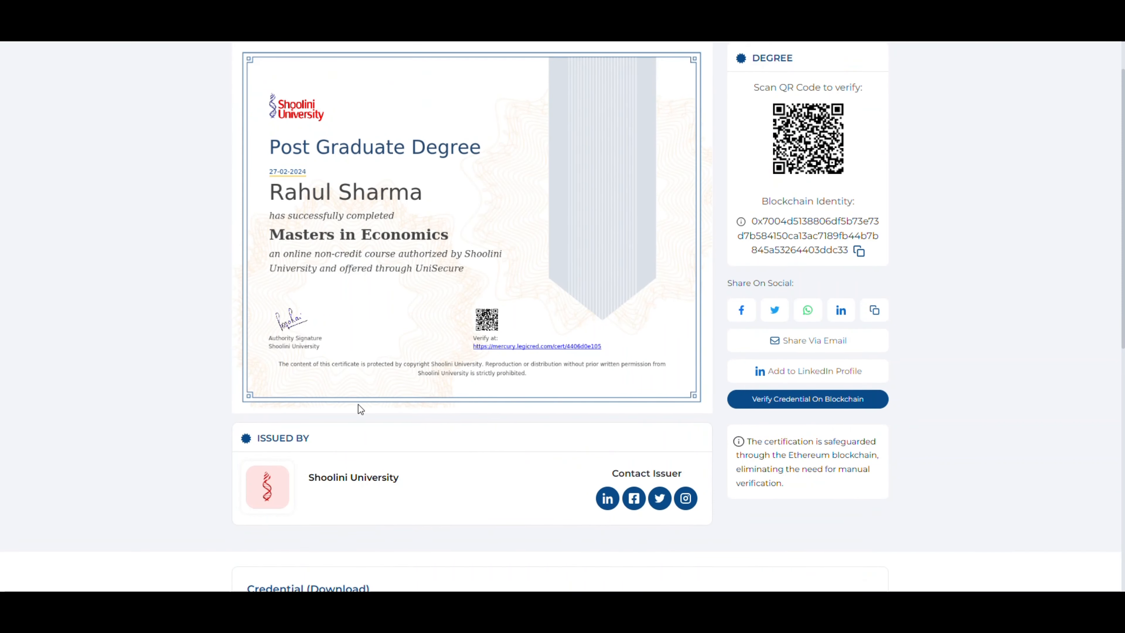
pyautogui.click(806, 399)
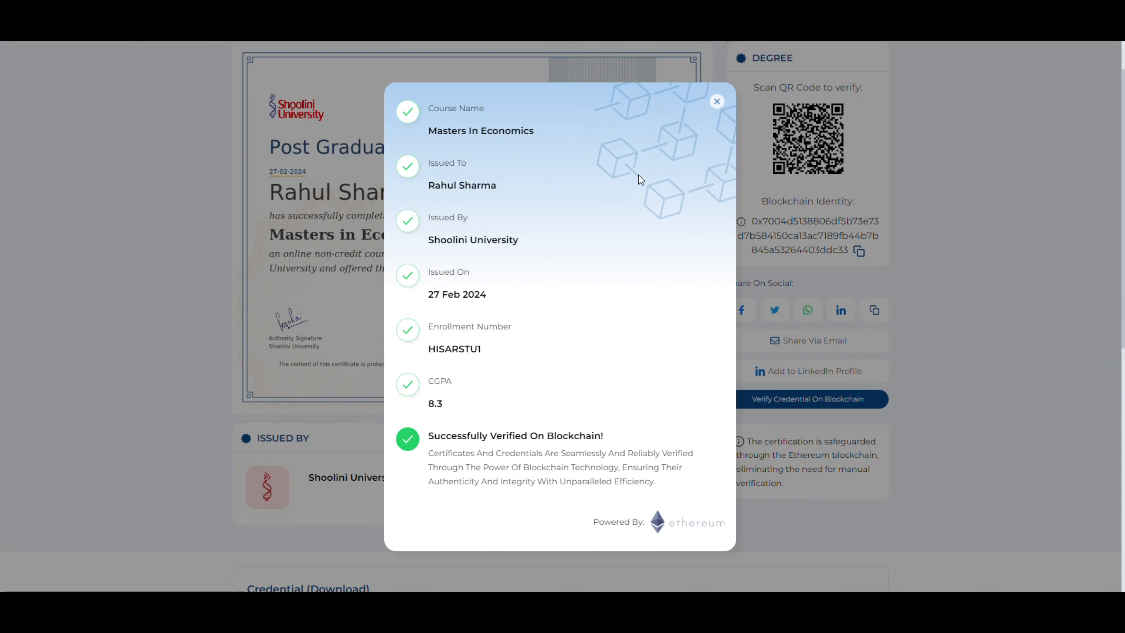
pyautogui.moveTo(562, 148)
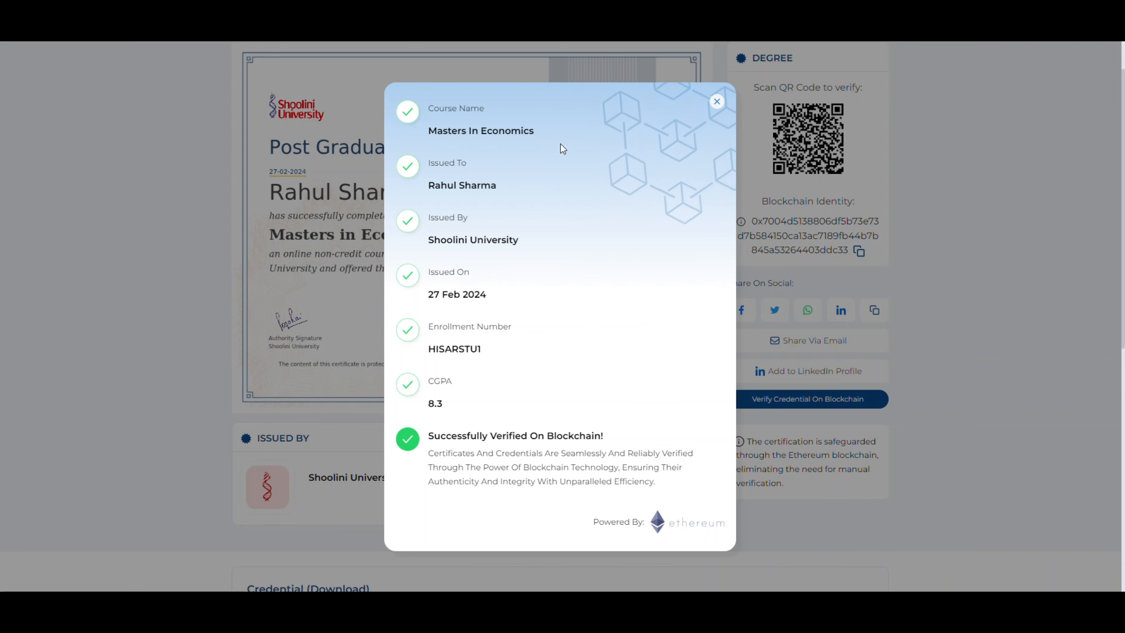
pyautogui.moveTo(545, 247)
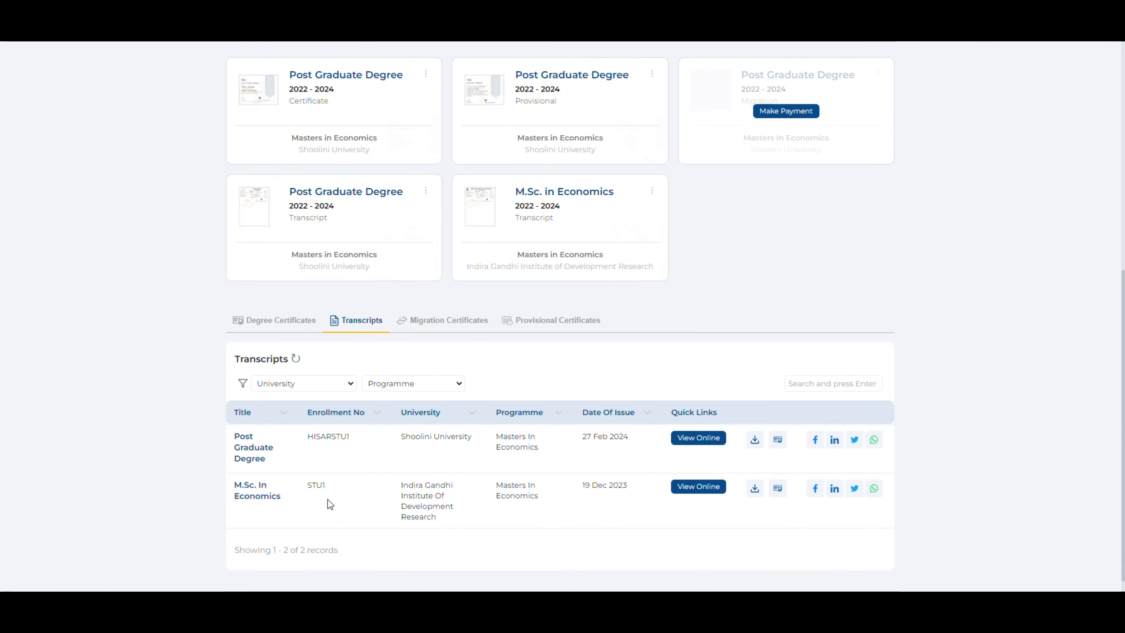
# Step: Scroll the dashboard toward the Migration Certificates table
pyautogui.scroll(-3)
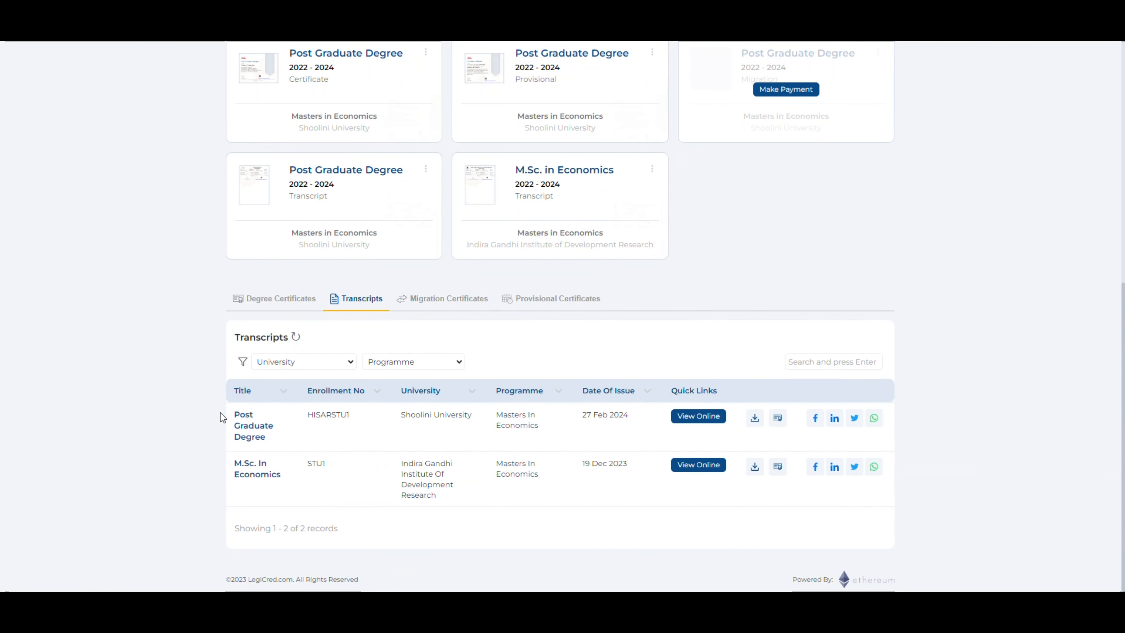
pyautogui.moveTo(373, 389)
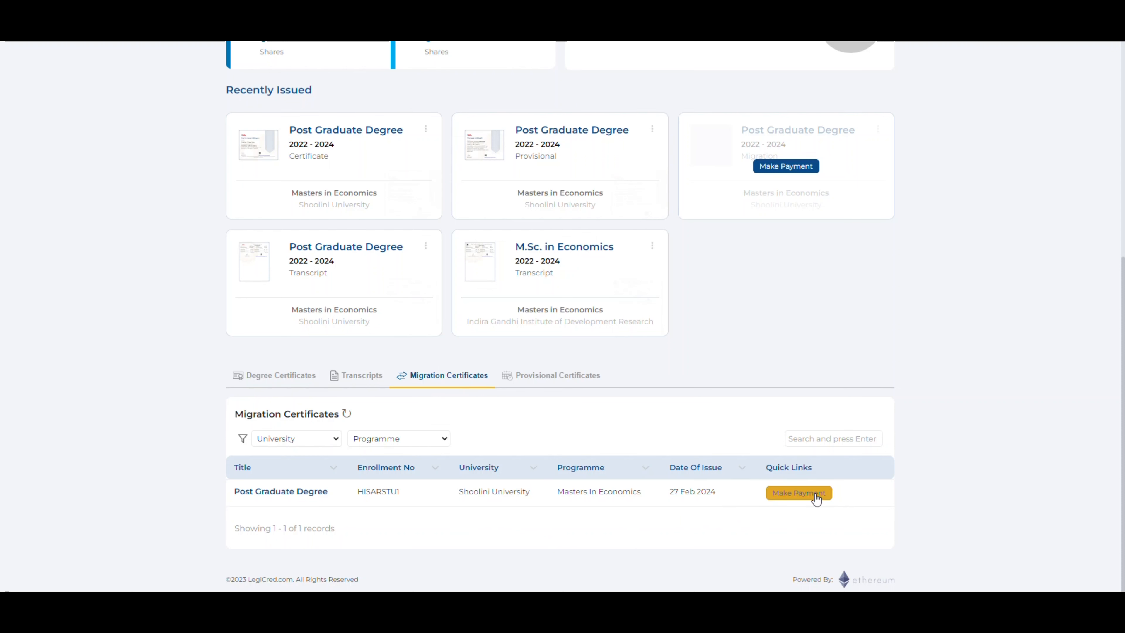
pyautogui.moveTo(792, 511)
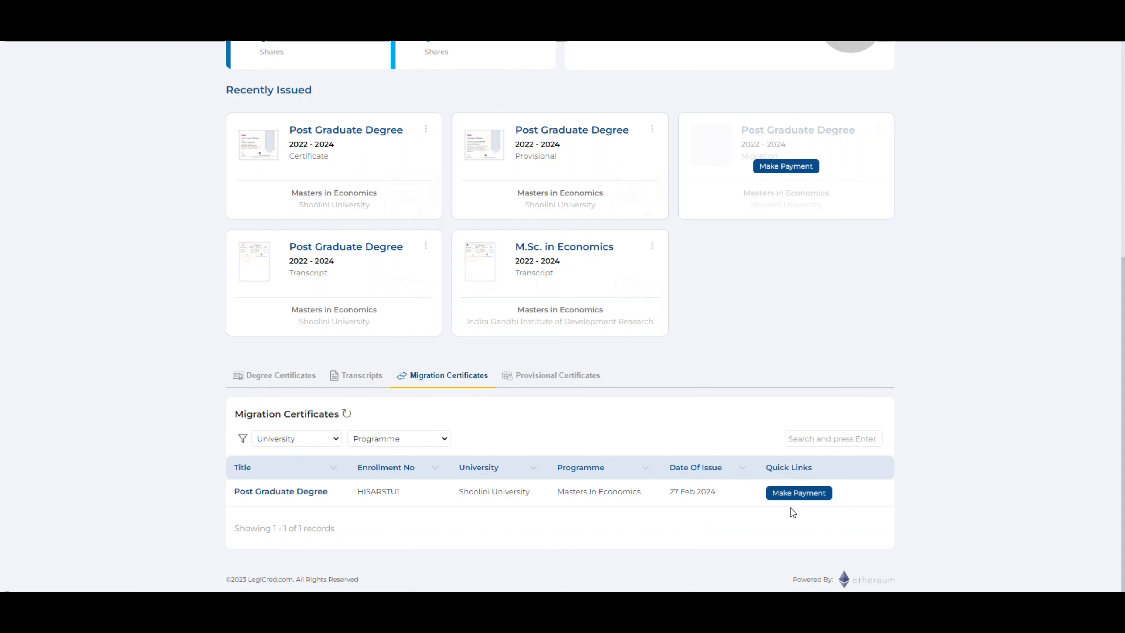